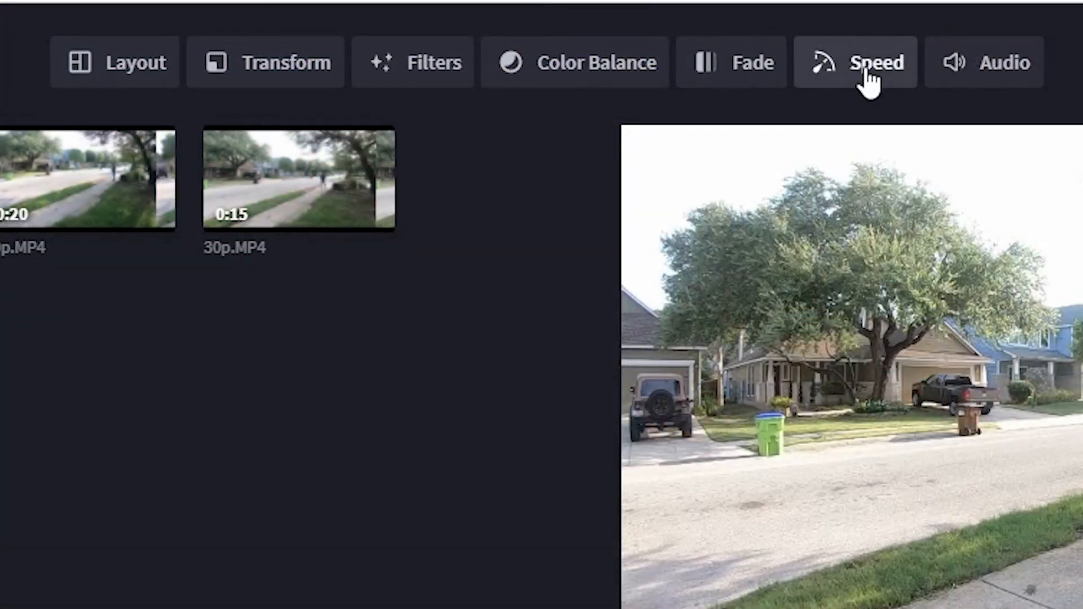
# Step: Set the street clip to Slow under Clip Speed
pyautogui.click(856, 62)
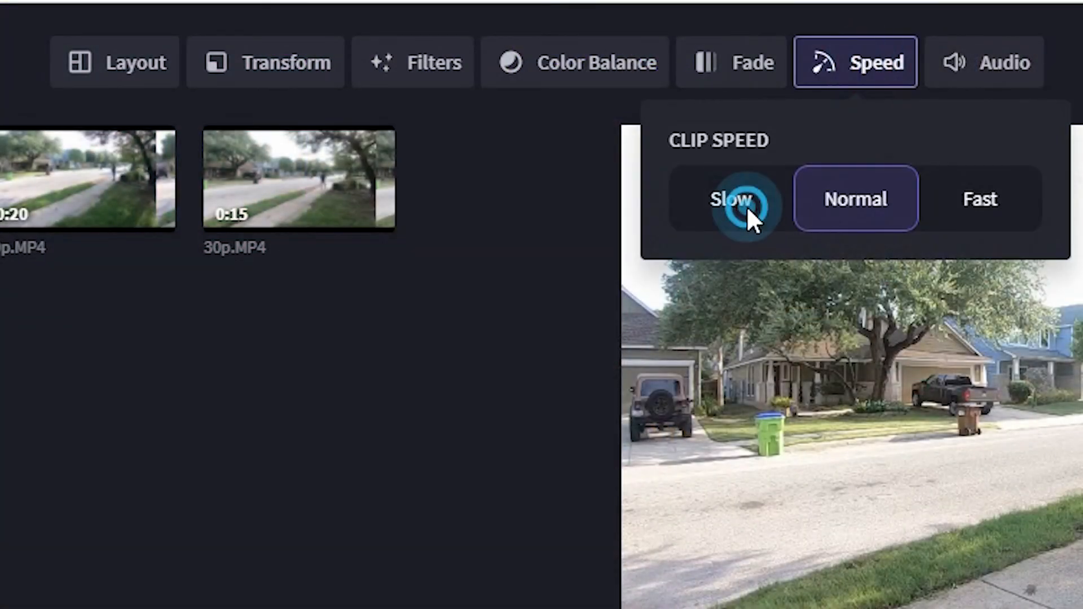
pyautogui.click(731, 201)
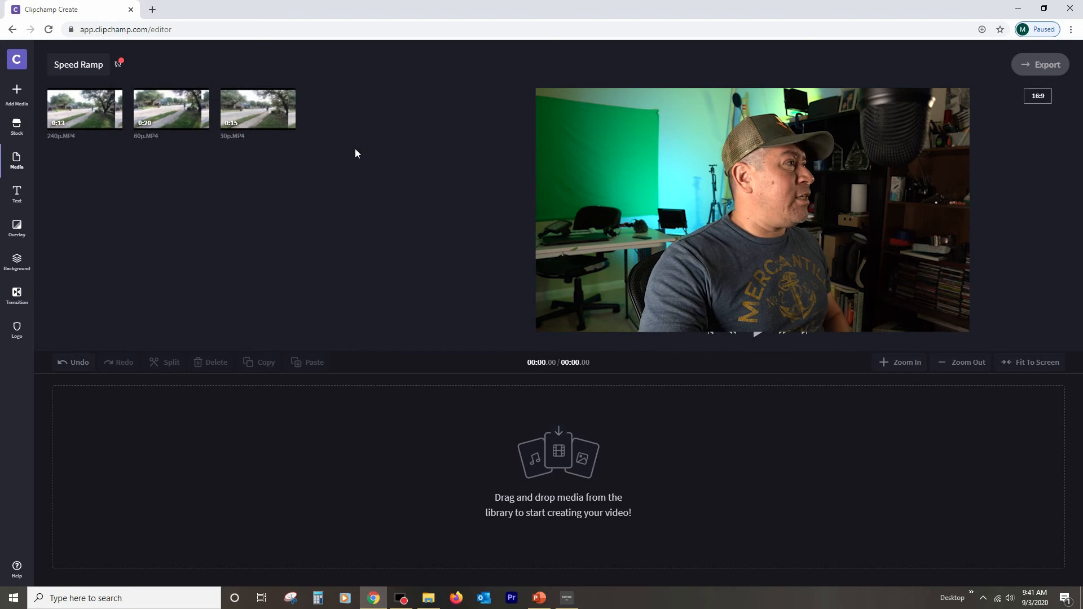
# Step: Place 30p.MP4 on the timeline, play it, and split it down to about 4.5 seconds
pyautogui.moveTo(257, 108); pyautogui.dragTo(289, 484)
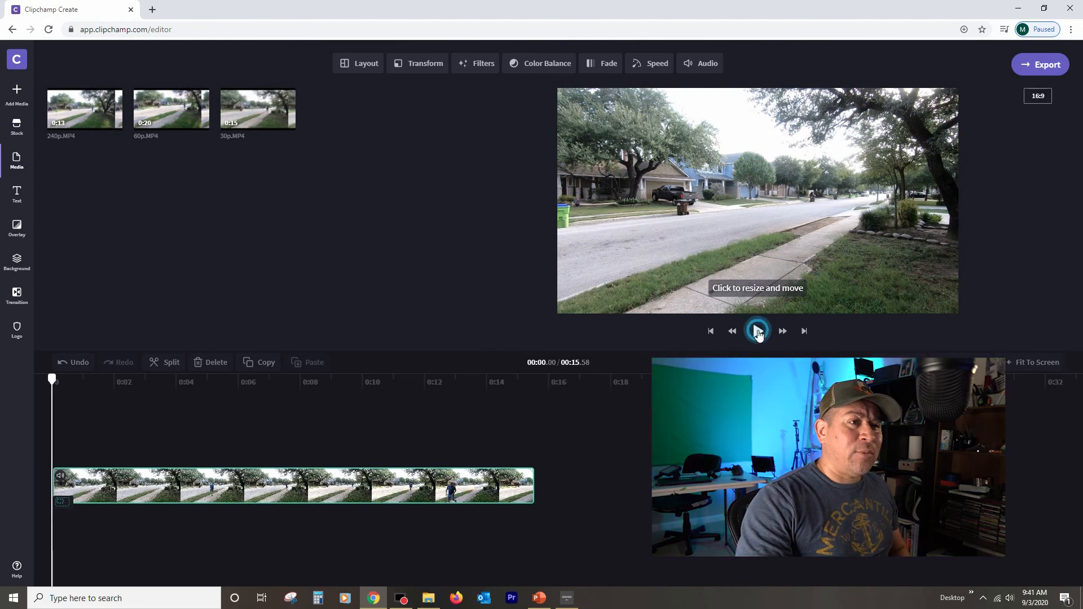
pyautogui.click(758, 331)
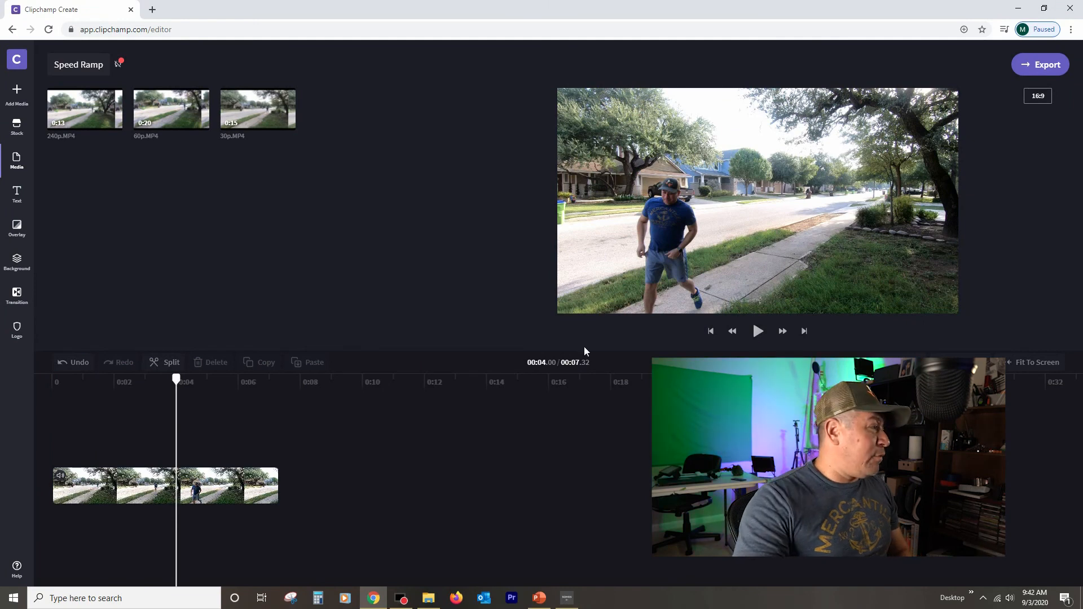
pyautogui.click(171, 487)
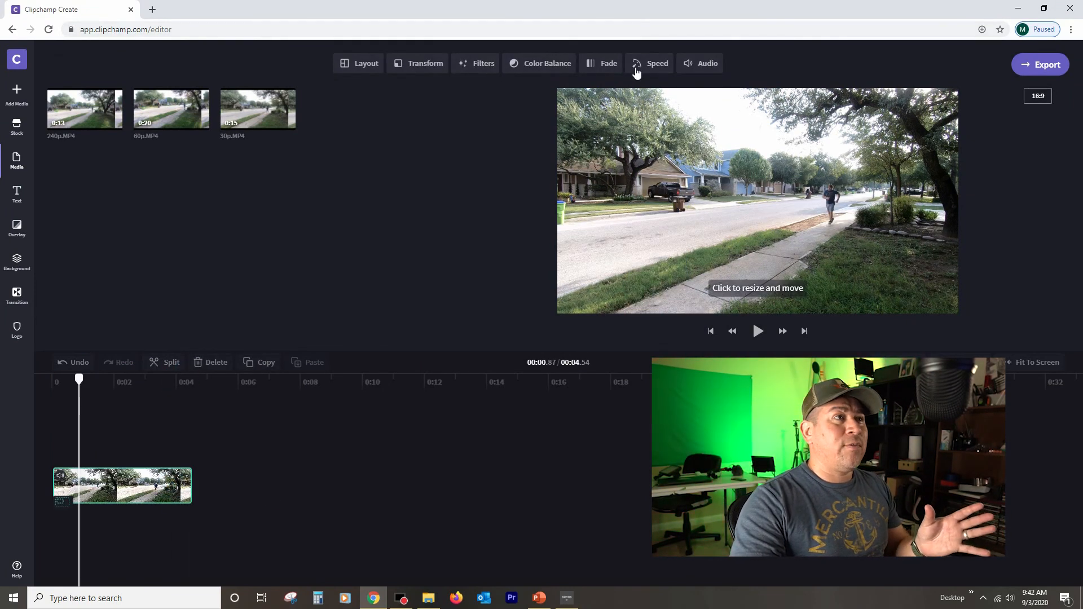
# Step: Apply Slow to the trimmed clip, stretching it at 0.1x to about 45 seconds
pyautogui.click(657, 63)
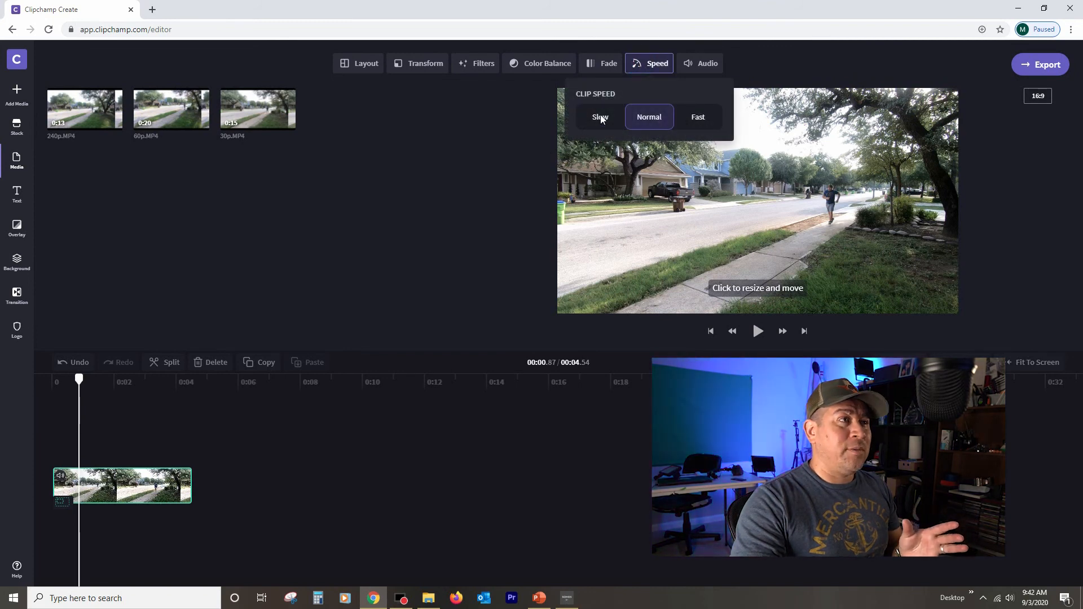
pyautogui.click(600, 116)
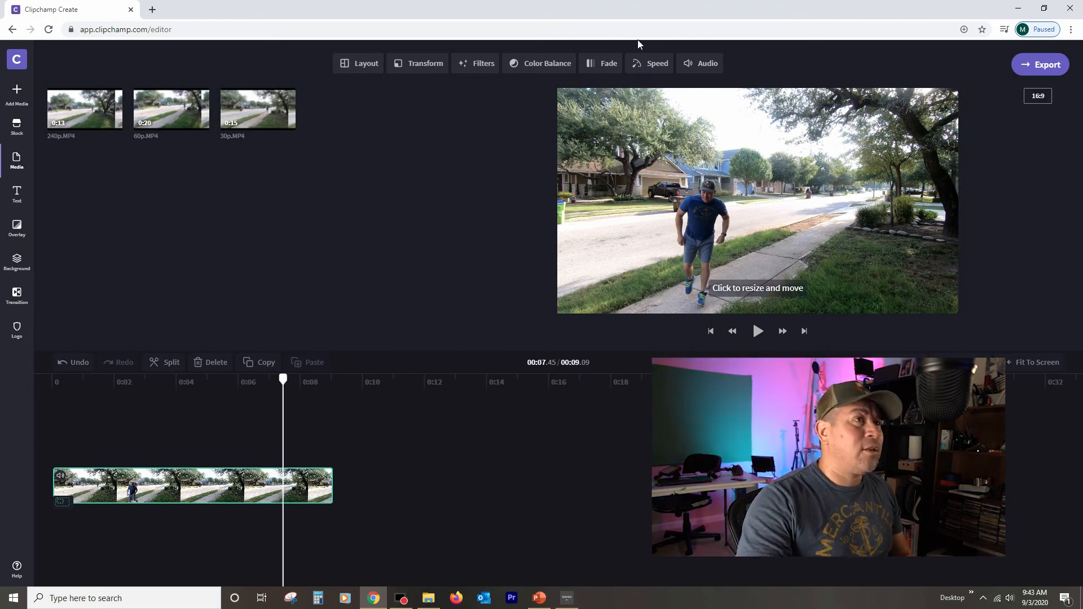
pyautogui.click(656, 63)
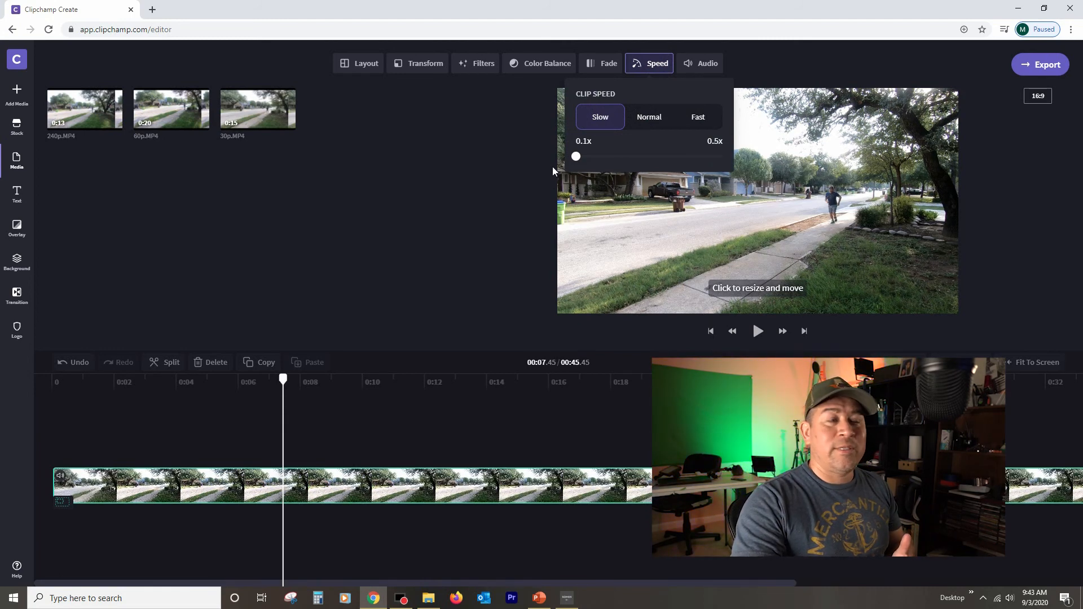
# Step: Raise the Slow slider from 0.1x so the clip runs about 12 seconds, then rewind the preview
pyautogui.moveTo(575, 155); pyautogui.dragTo(650, 156)
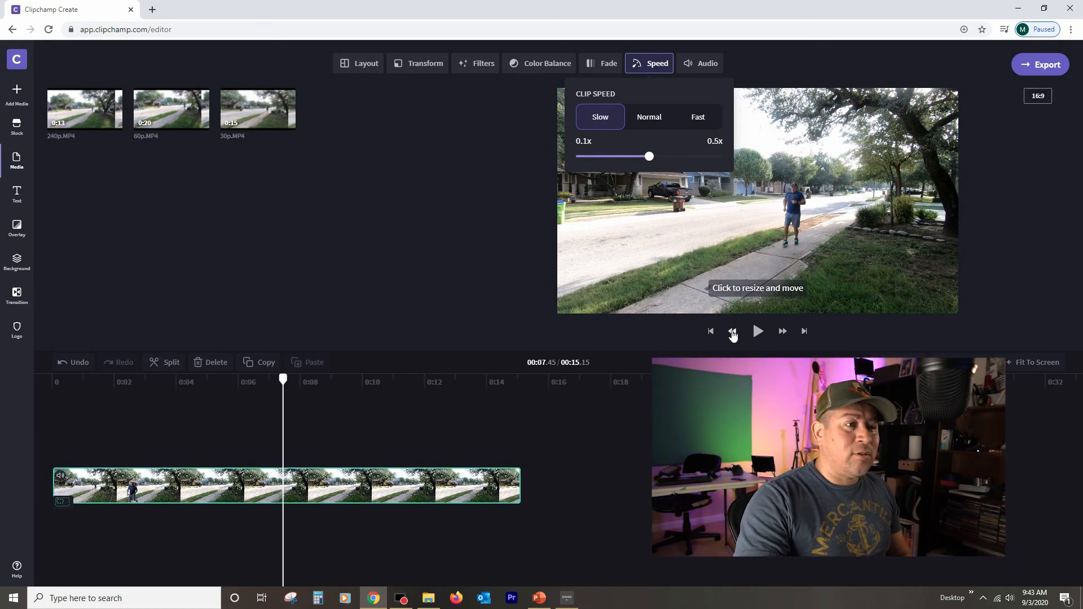
pyautogui.click(758, 331)
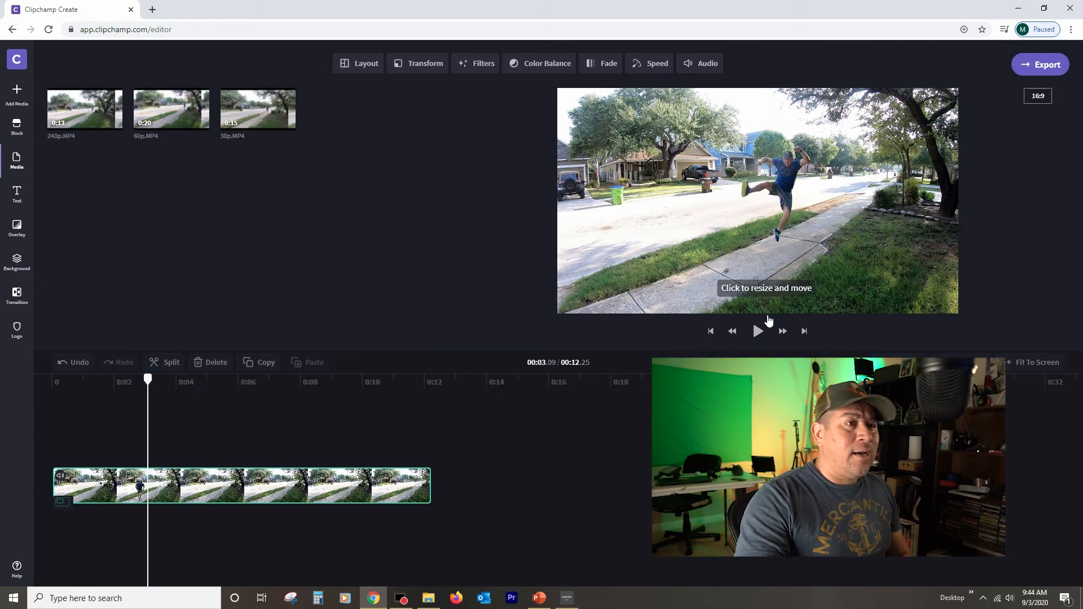
# Step: Drag the Slow slider down to 0.1x so the clip runs about a minute, and play it
pyautogui.click(758, 331)
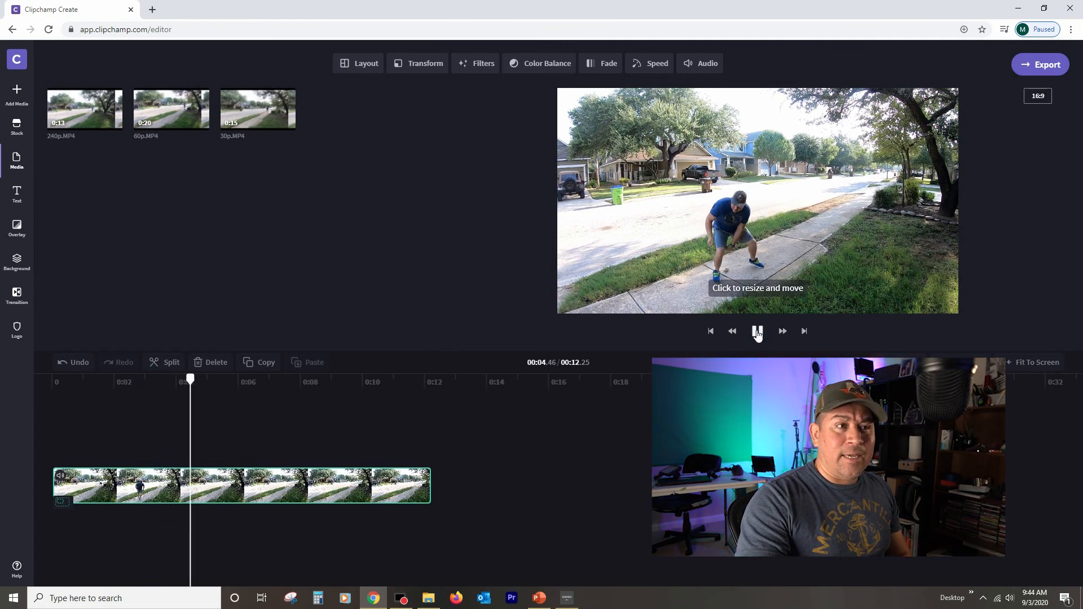
pyautogui.click(650, 63)
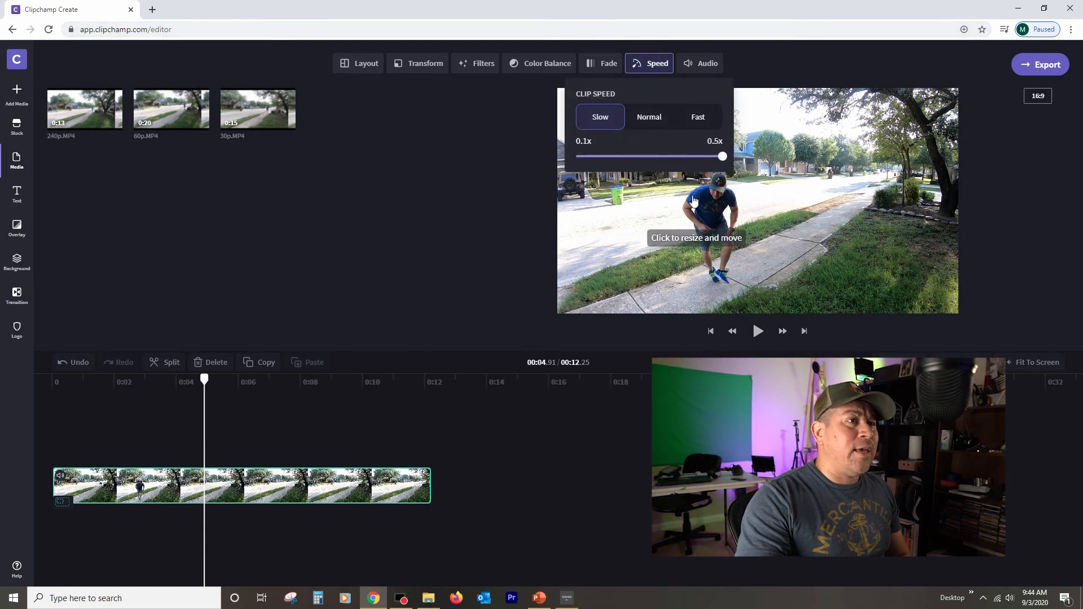
pyautogui.moveTo(722, 155); pyautogui.dragTo(647, 155)
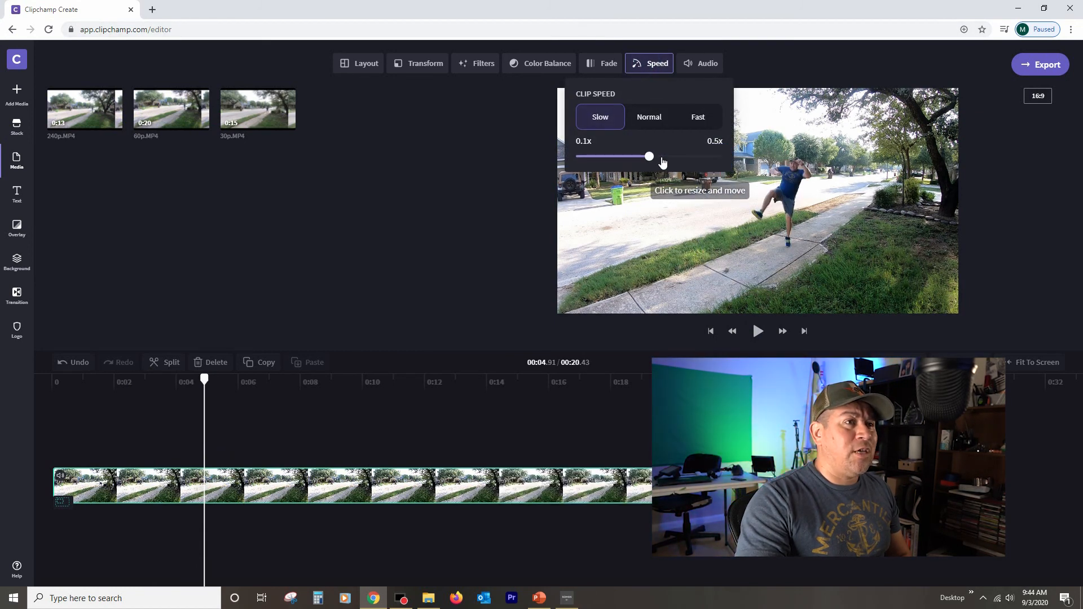
pyautogui.moveTo(647, 156); pyautogui.dragTo(576, 156)
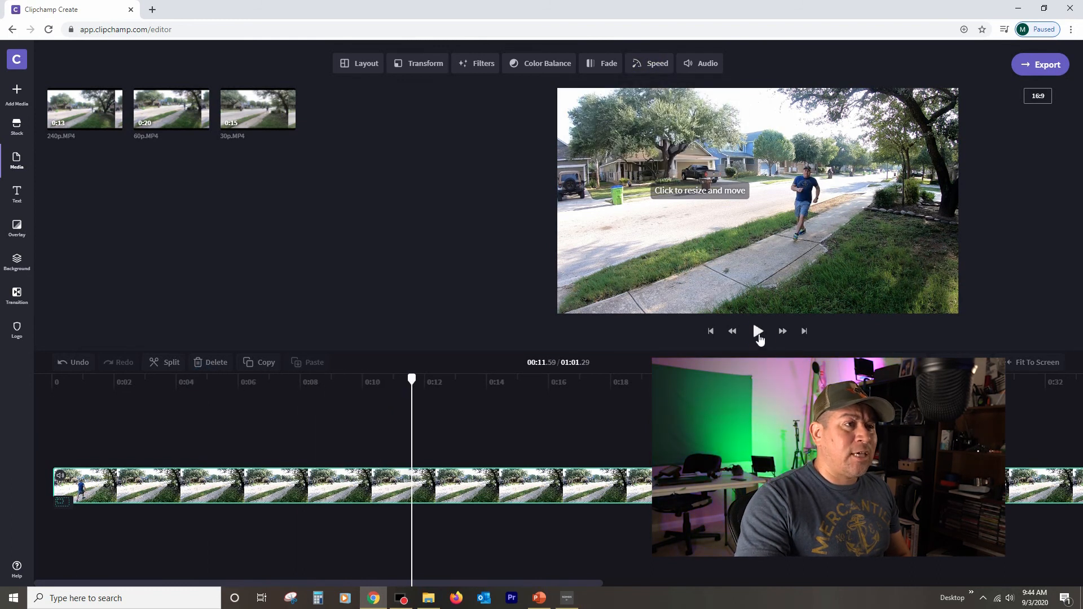
pyautogui.click(758, 332)
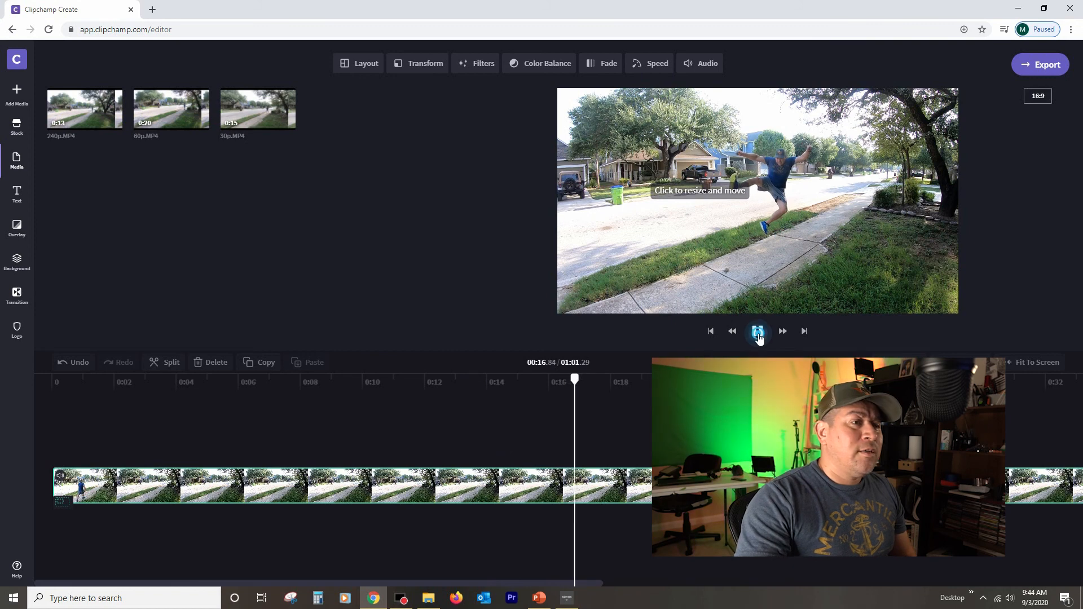
# Step: Set the Slow slider back to 0.5x for a roughly 14-second clip, then play and pause it
pyautogui.click(656, 63)
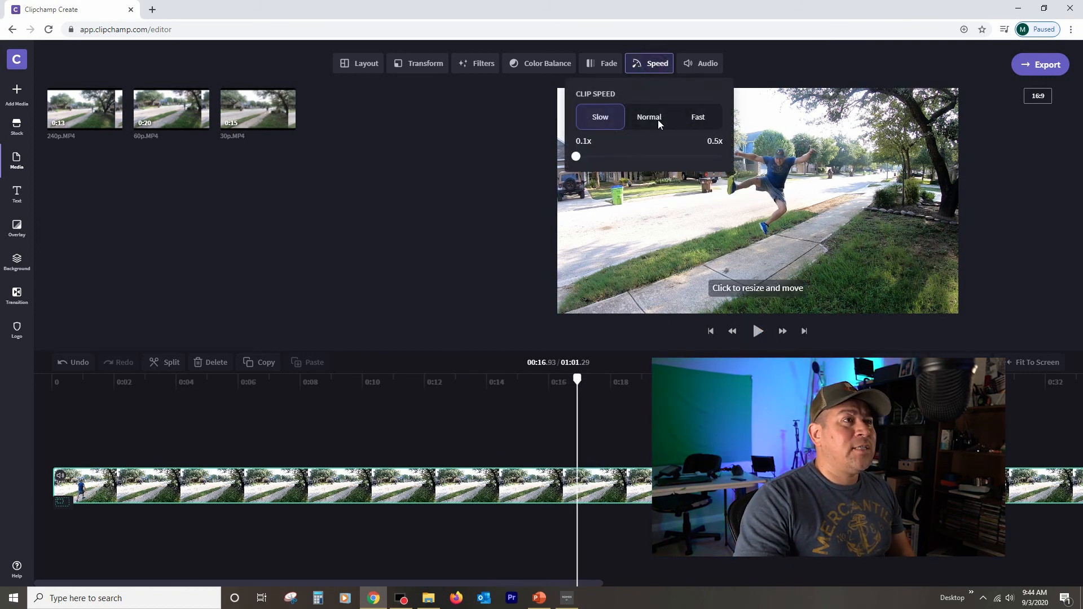
pyautogui.moveTo(576, 156); pyautogui.dragTo(722, 156)
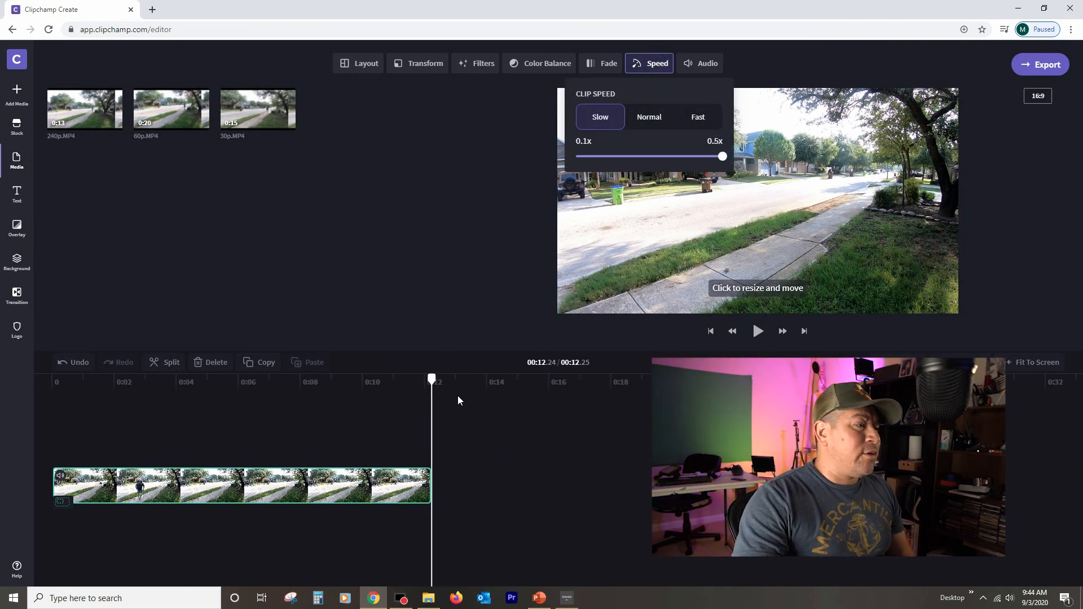
pyautogui.click(218, 379)
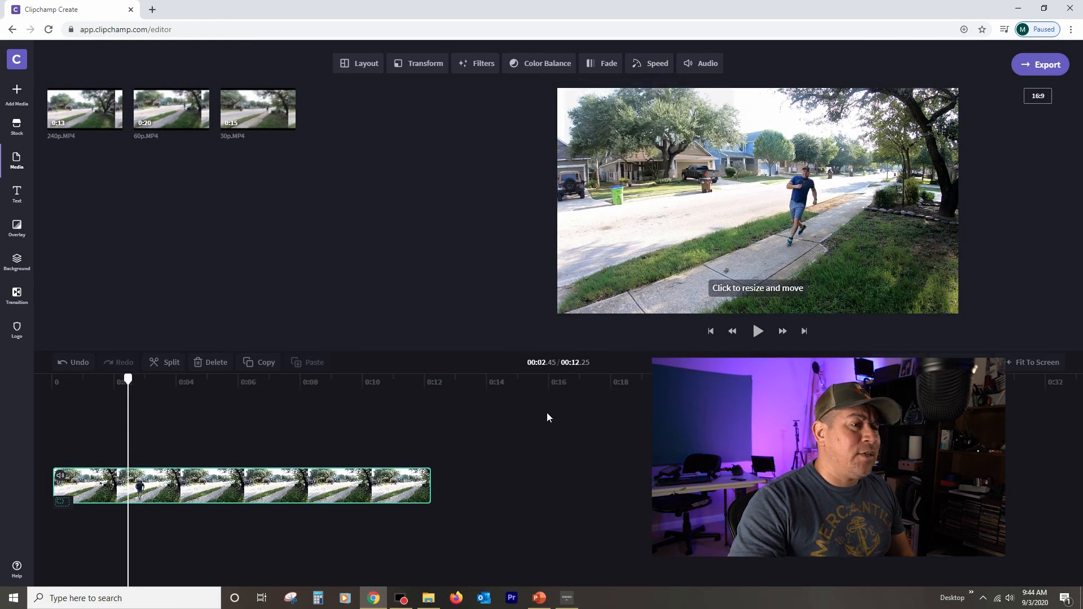
pyautogui.click(758, 332)
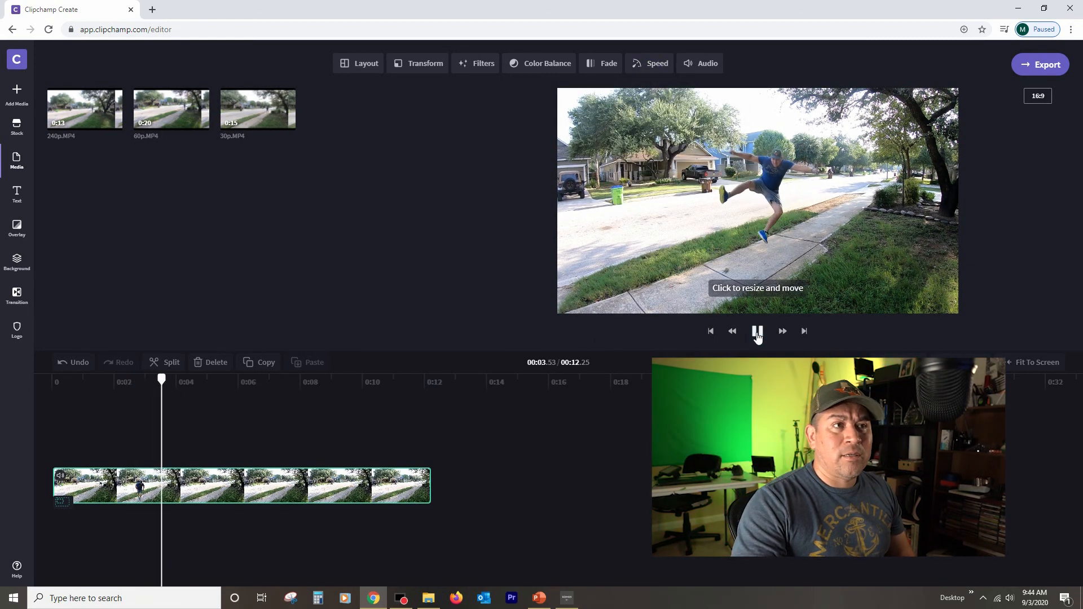
pyautogui.click(758, 332)
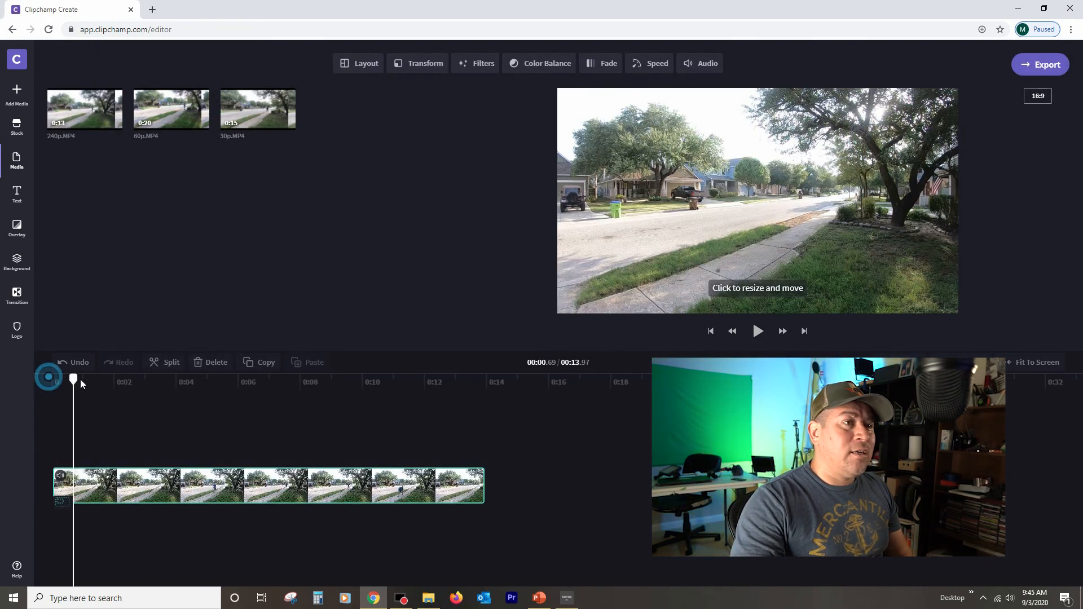
pyautogui.click(328, 382)
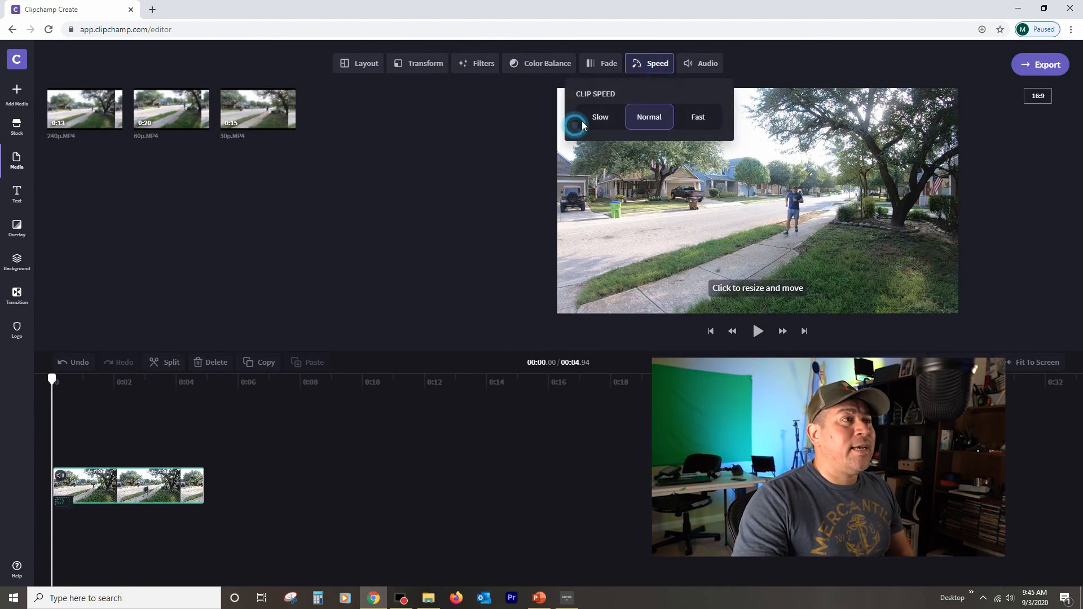
# Step: Slow the whole street clip to 0.5x so it runs about ten seconds, and preview it
pyautogui.click(600, 116)
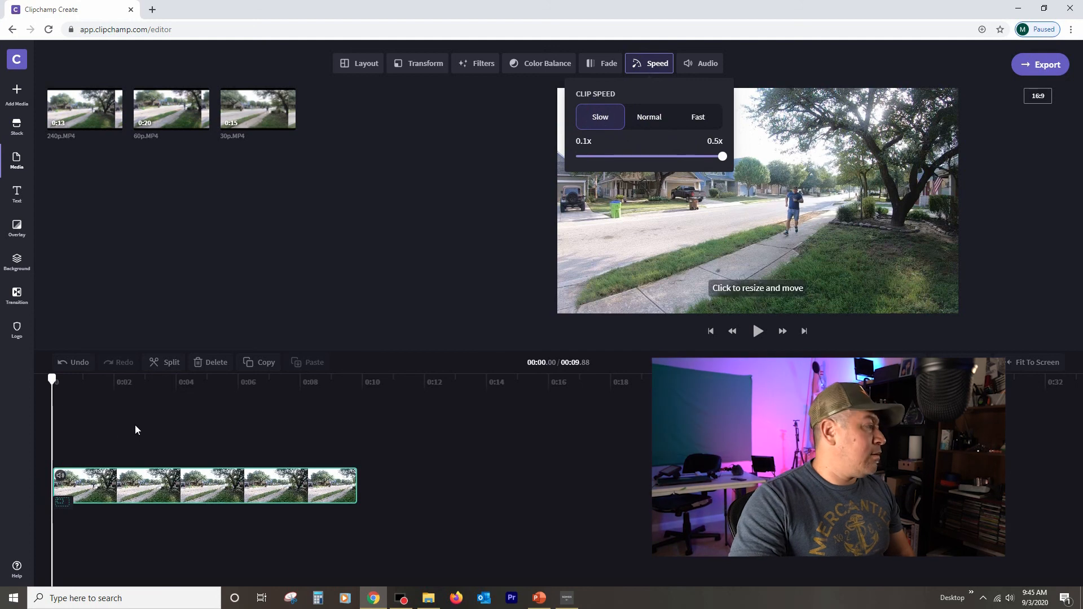
pyautogui.click(758, 331)
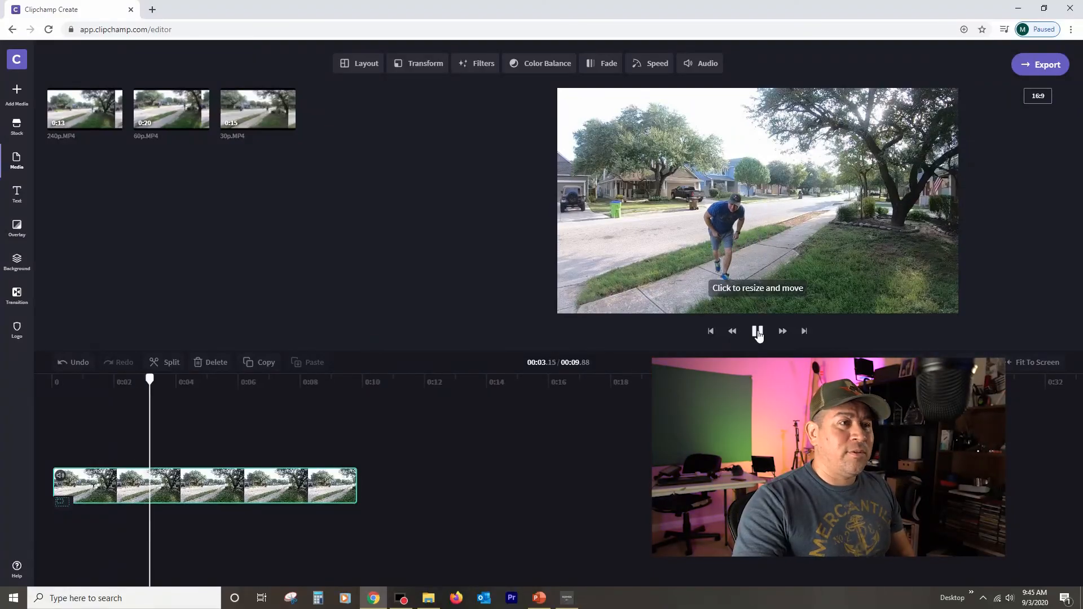
pyautogui.click(758, 332)
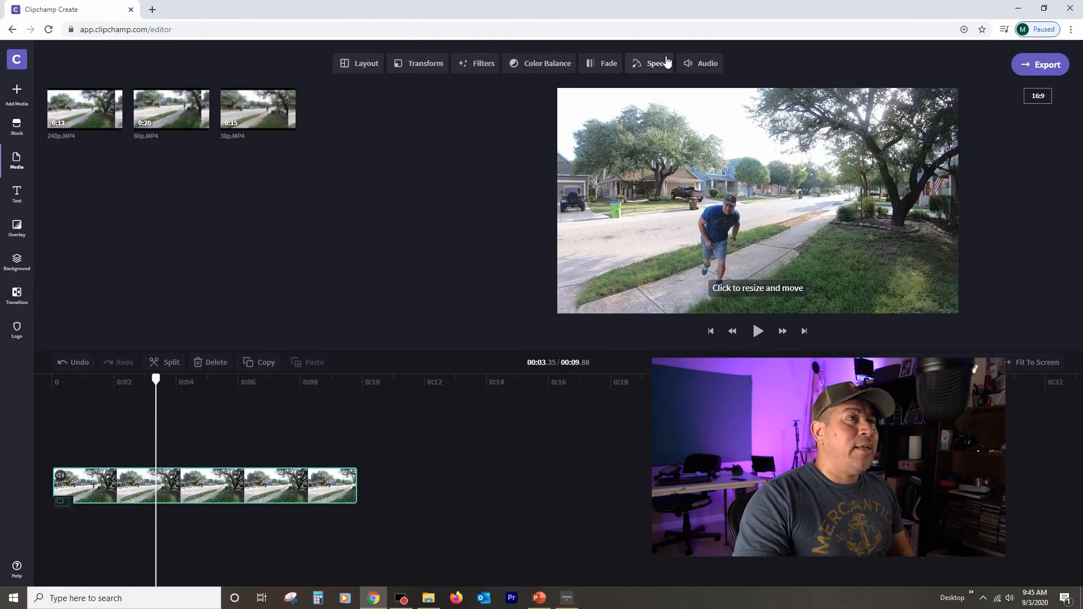
pyautogui.click(657, 63)
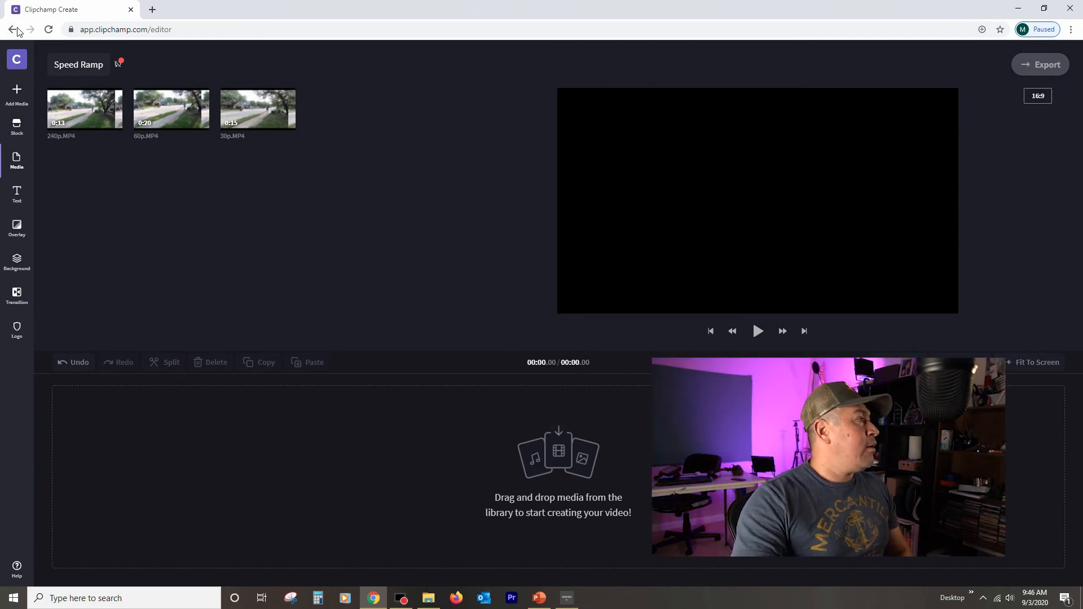
pyautogui.moveTo(84, 110)
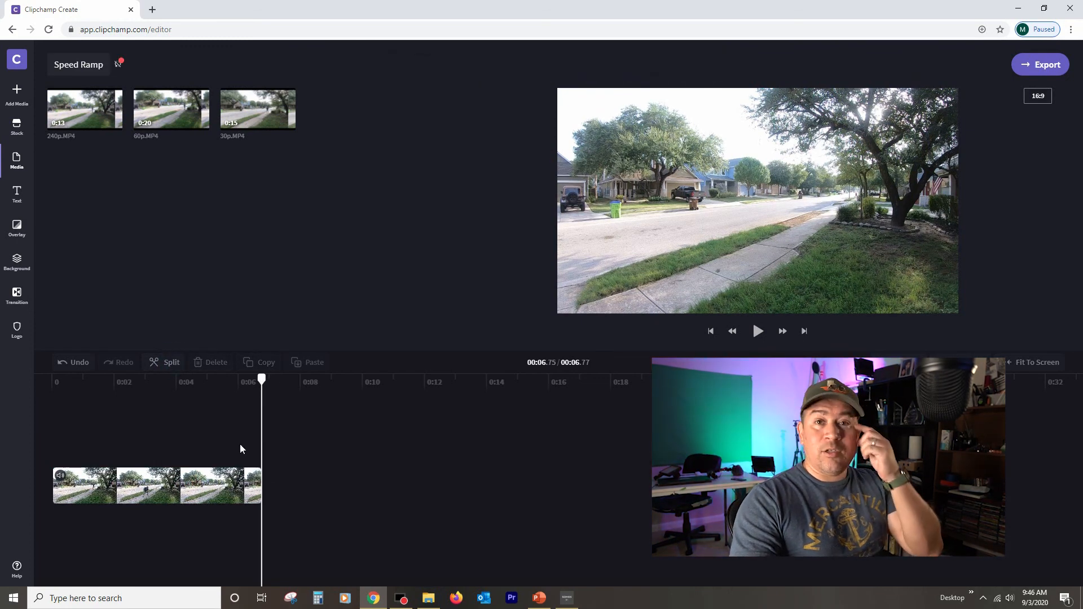
# Step: Split the 6.8-second clip at several points around three seconds, with a final cut at 3.43 seconds
pyautogui.click(199, 381)
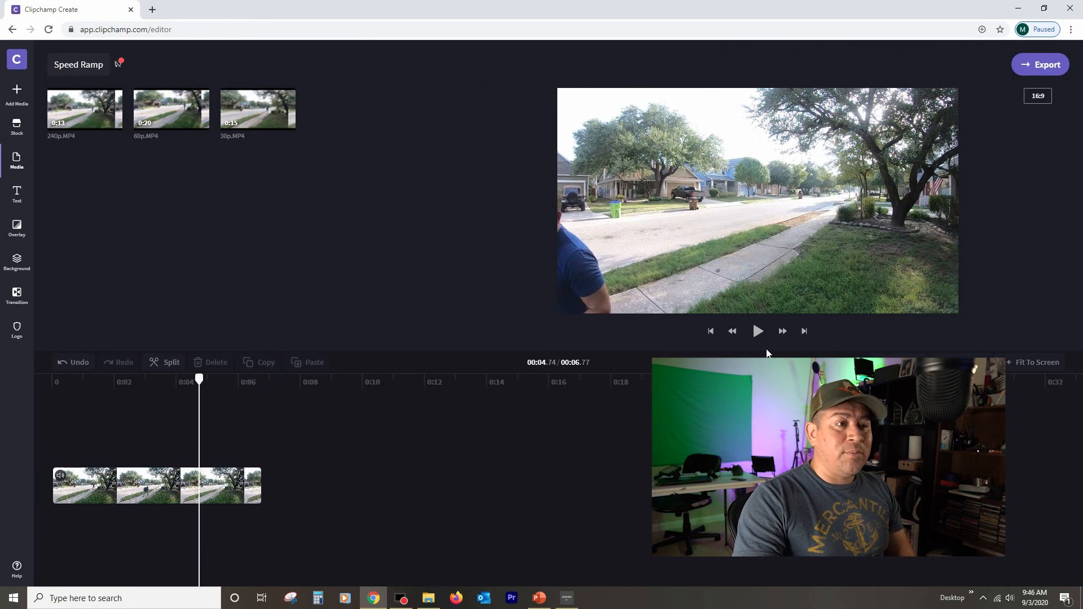
pyautogui.click(757, 331)
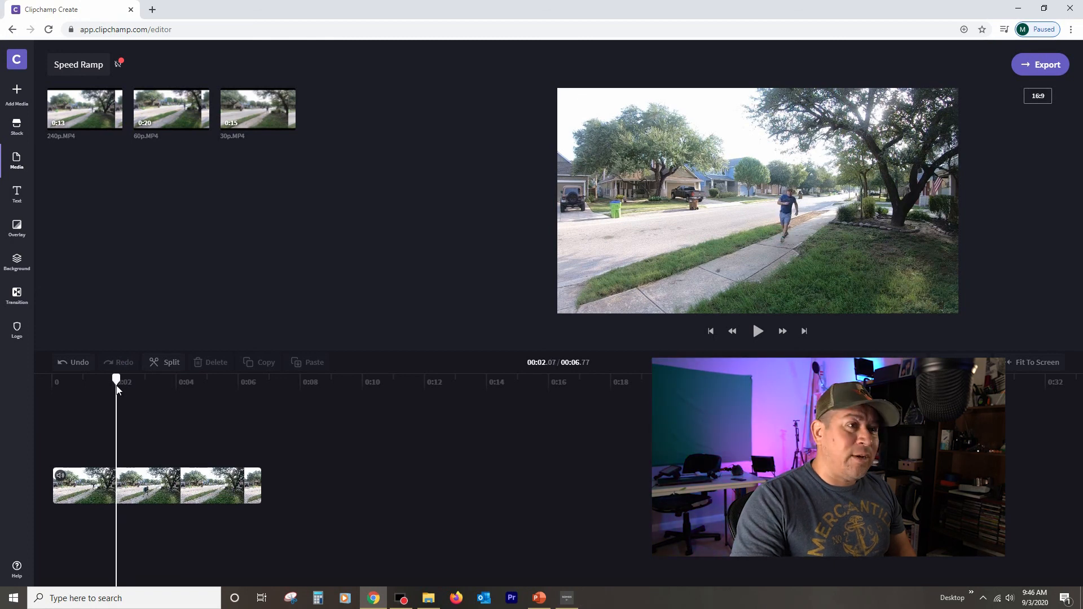
pyautogui.click(164, 362)
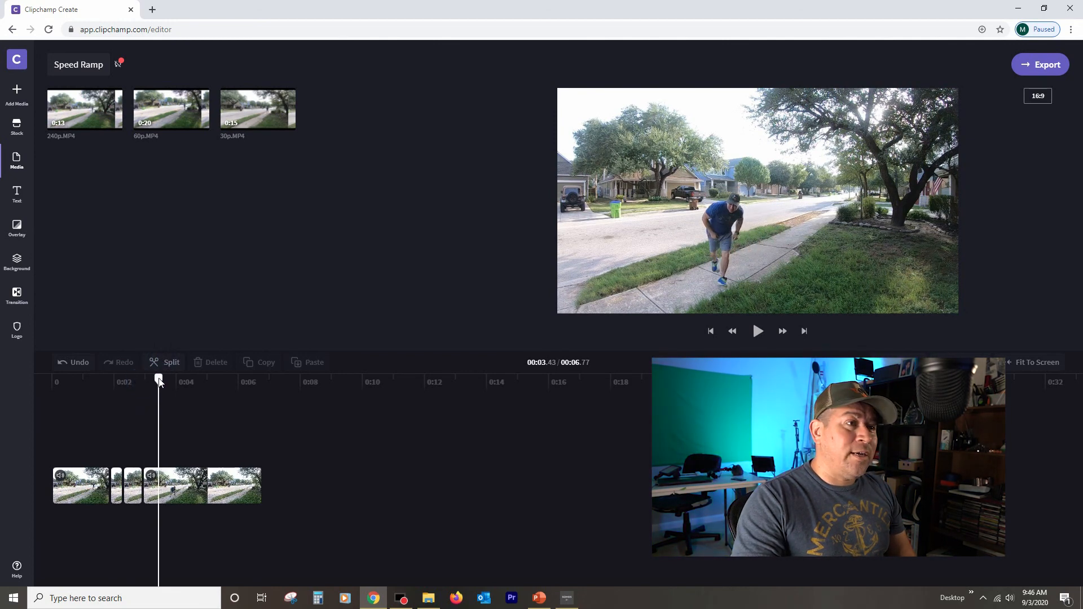
pyautogui.click(171, 363)
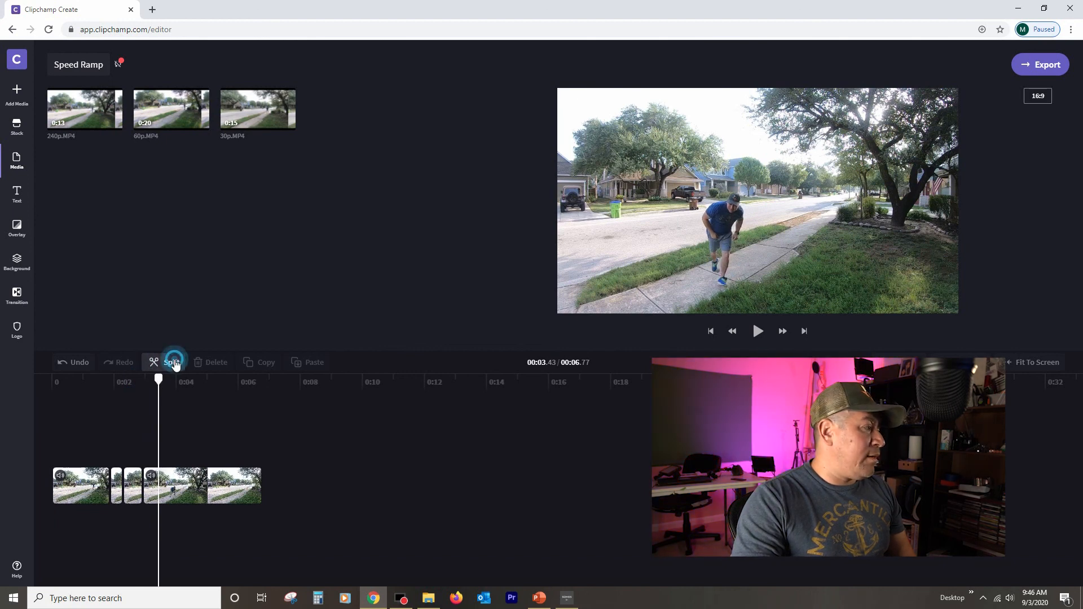
pyautogui.click(169, 362)
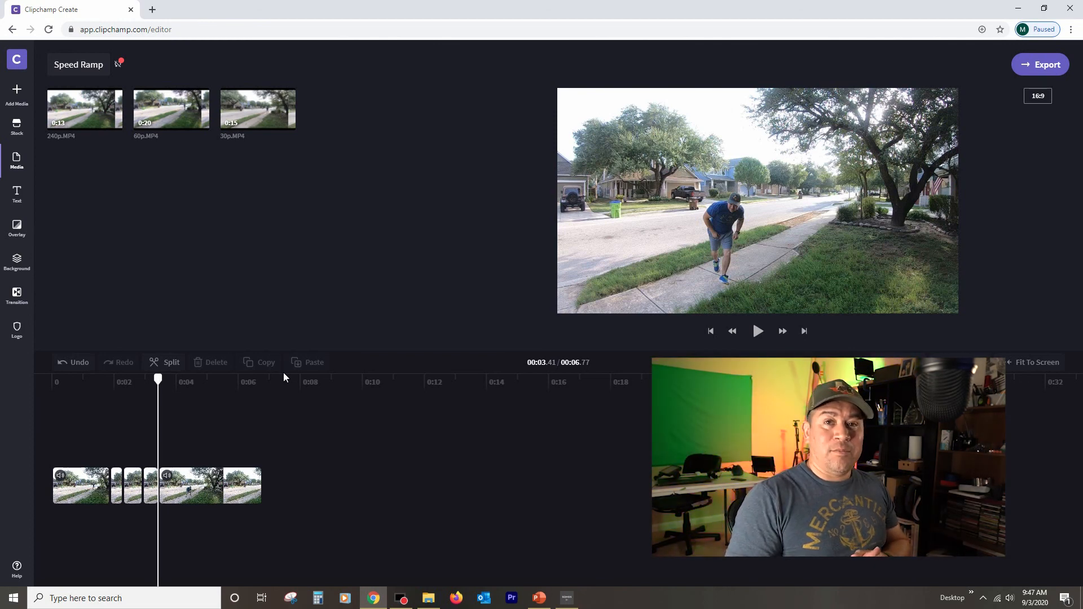
# Step: Slow the piece at 2 s, speed up the piece near 2.8 s, and adjust the rest to reach about 12.9 seconds
pyautogui.moveTo(158, 379); pyautogui.dragTo(63, 379)
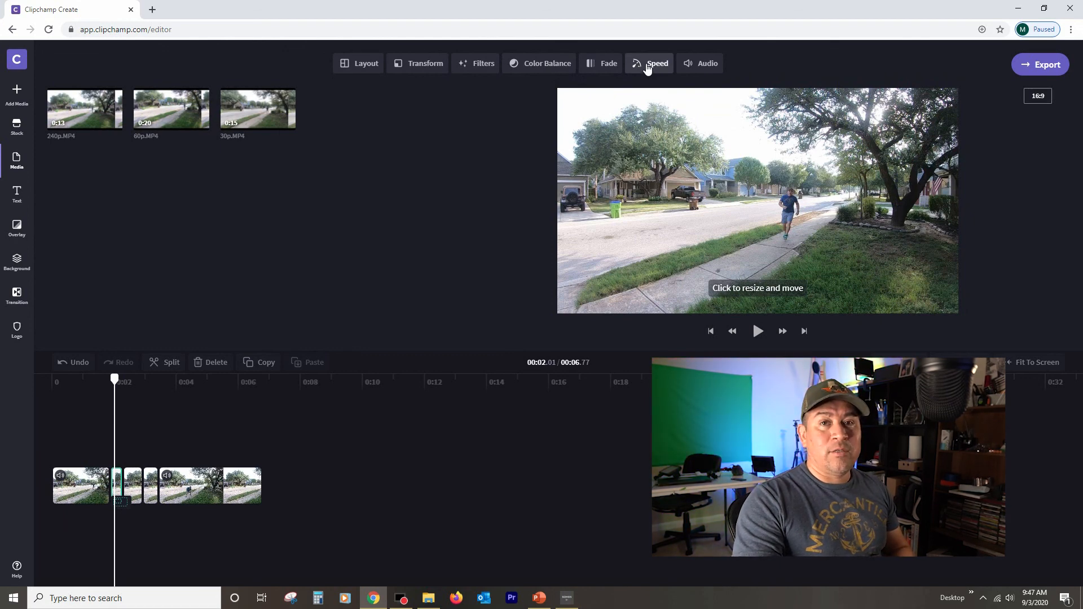
pyautogui.click(649, 63)
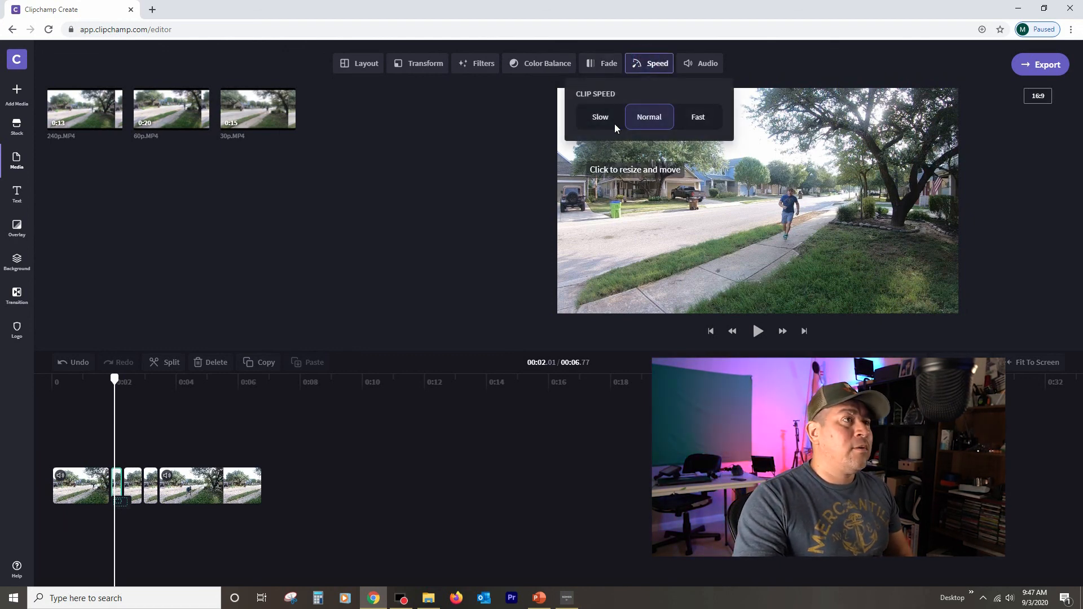
pyautogui.click(600, 116)
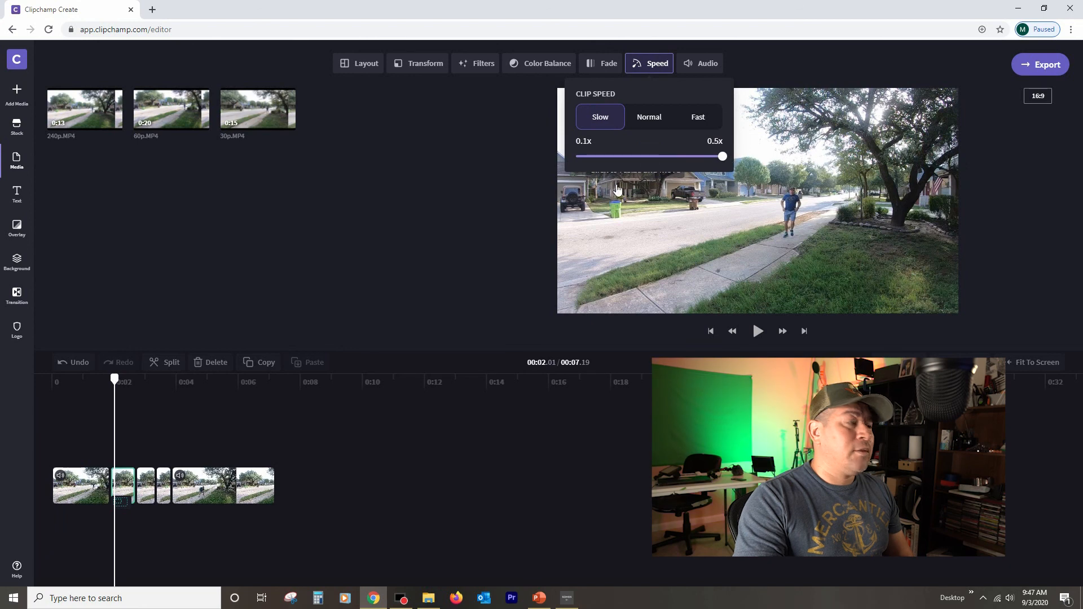
pyautogui.click(649, 116)
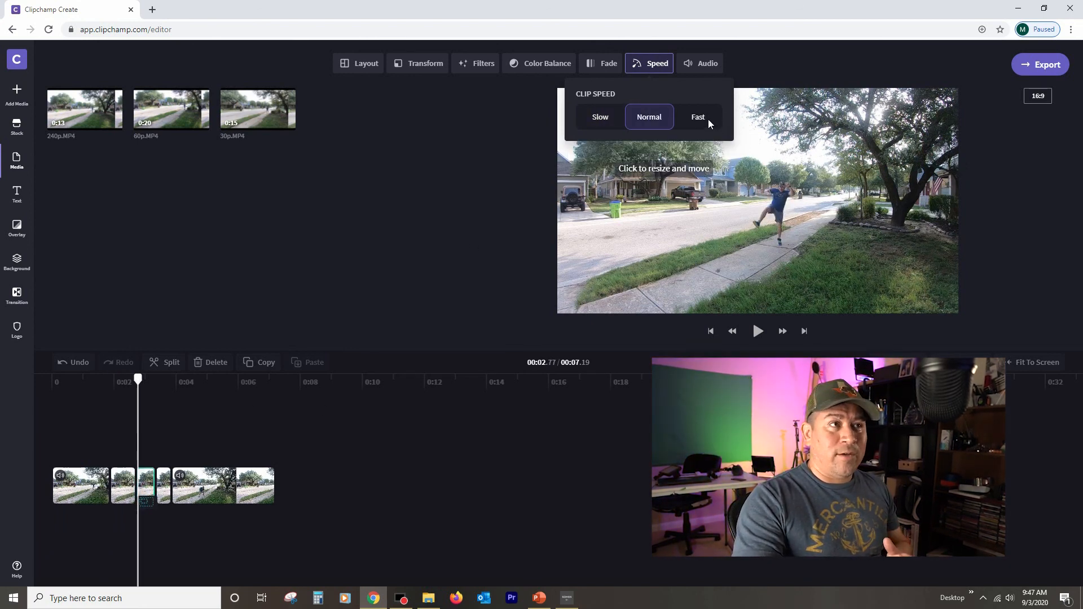
pyautogui.click(697, 116)
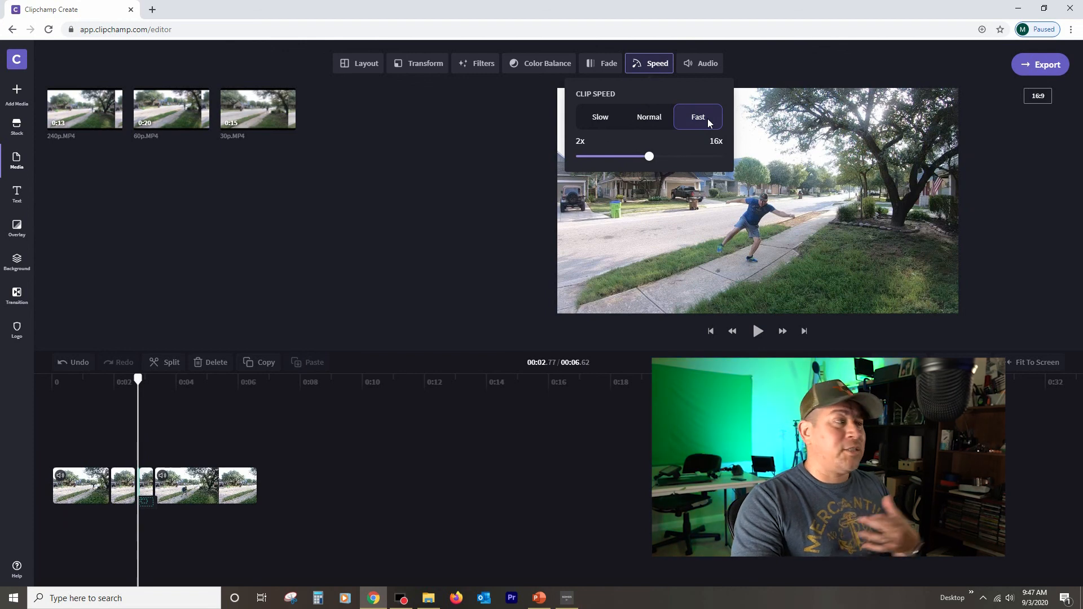
pyautogui.click(600, 116)
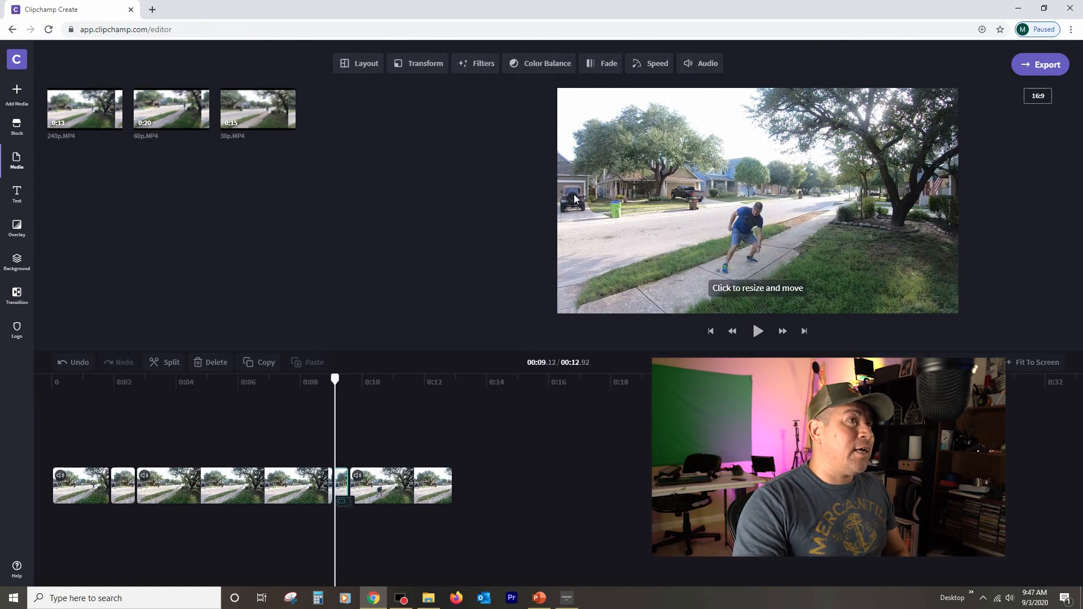
# Step: Set the piece near nine seconds to 0.5x Slow for a 13.4-second edit, and play it from the start
pyautogui.click(656, 64)
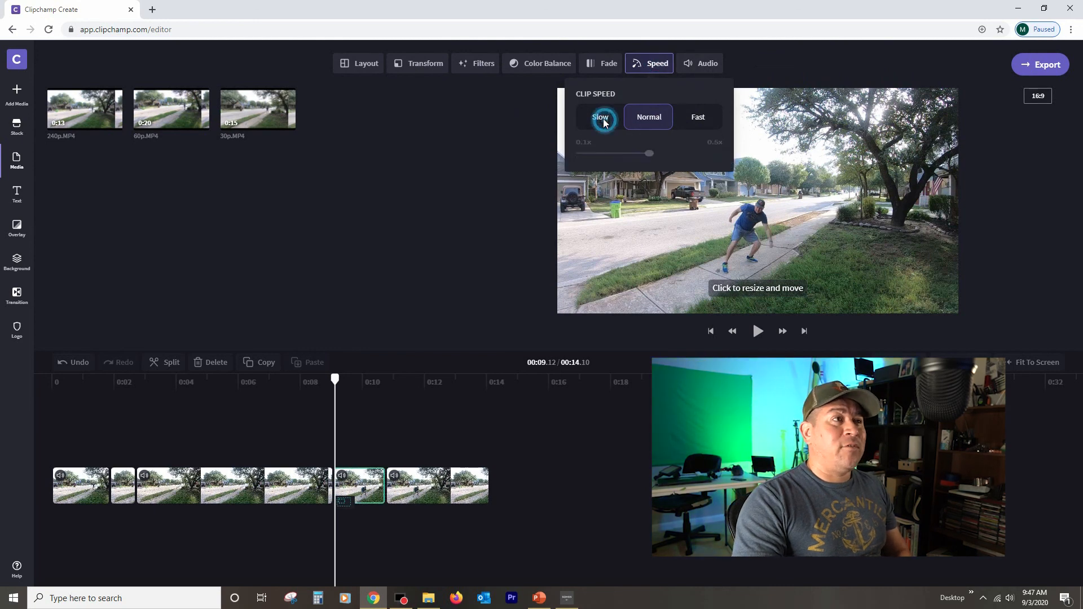
pyautogui.click(600, 116)
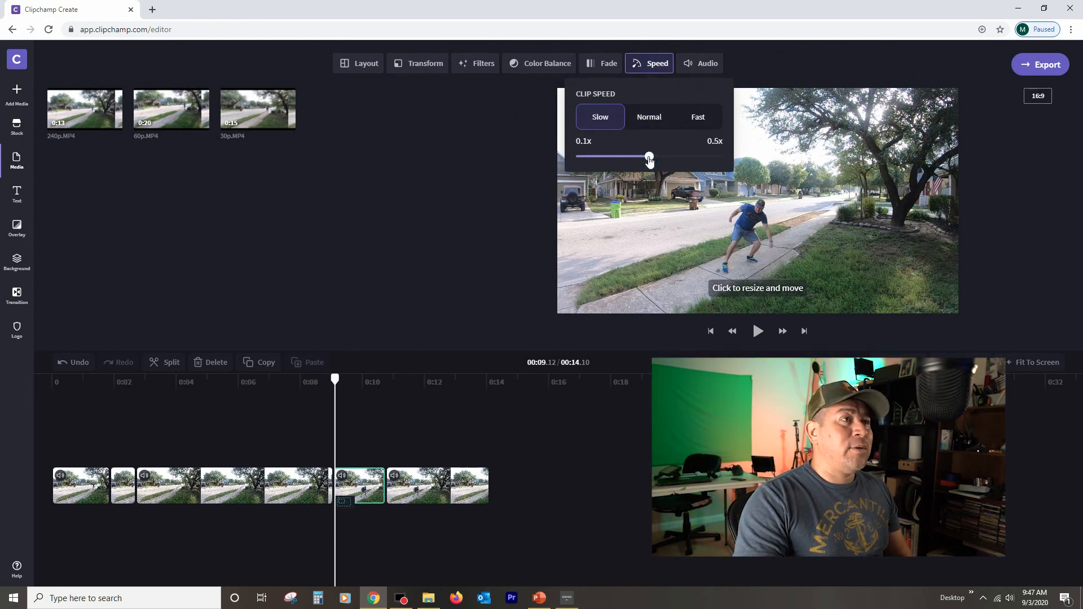
pyautogui.moveTo(645, 156); pyautogui.dragTo(722, 157)
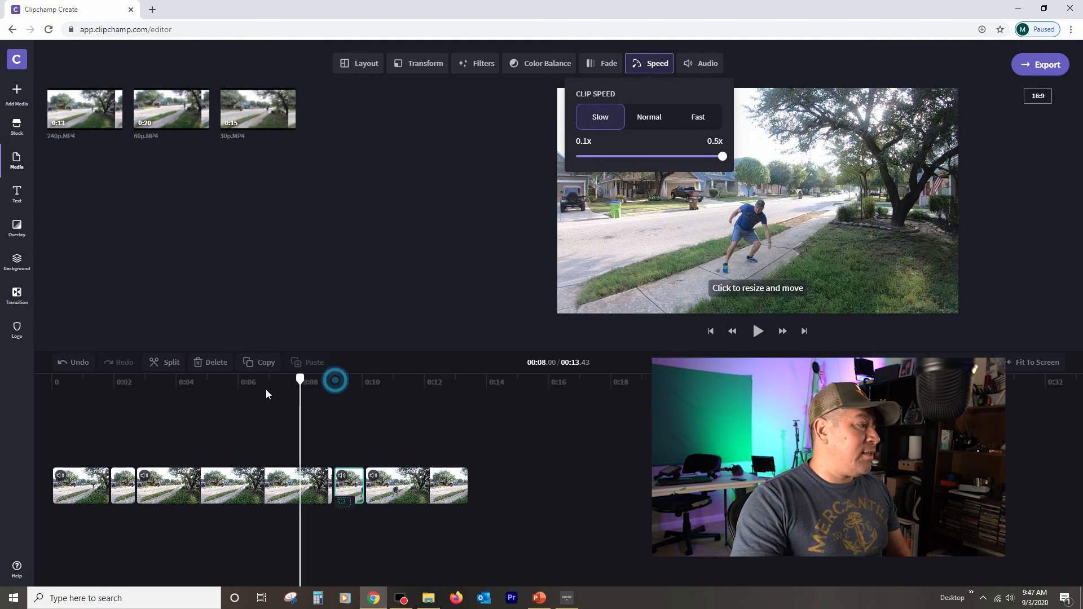
pyautogui.click(758, 332)
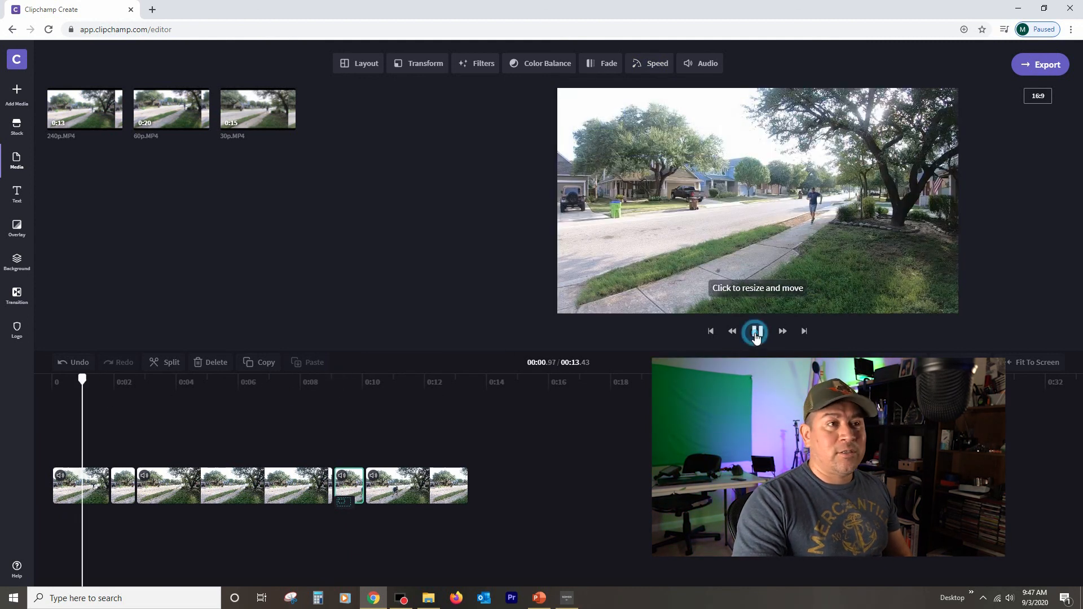